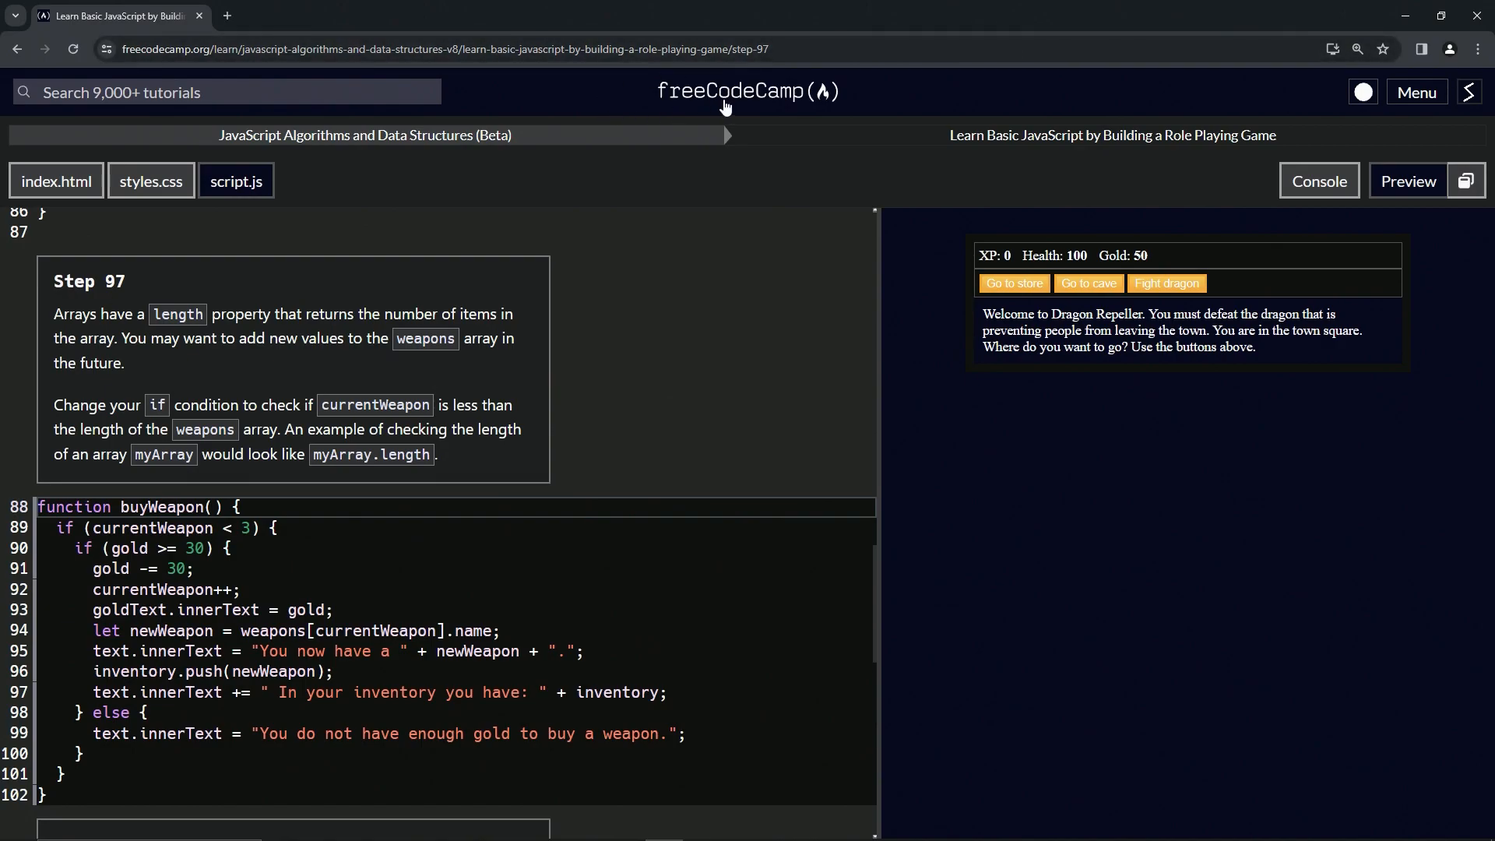
{"action": "mouse_move", "coordinate": [352, 151]}
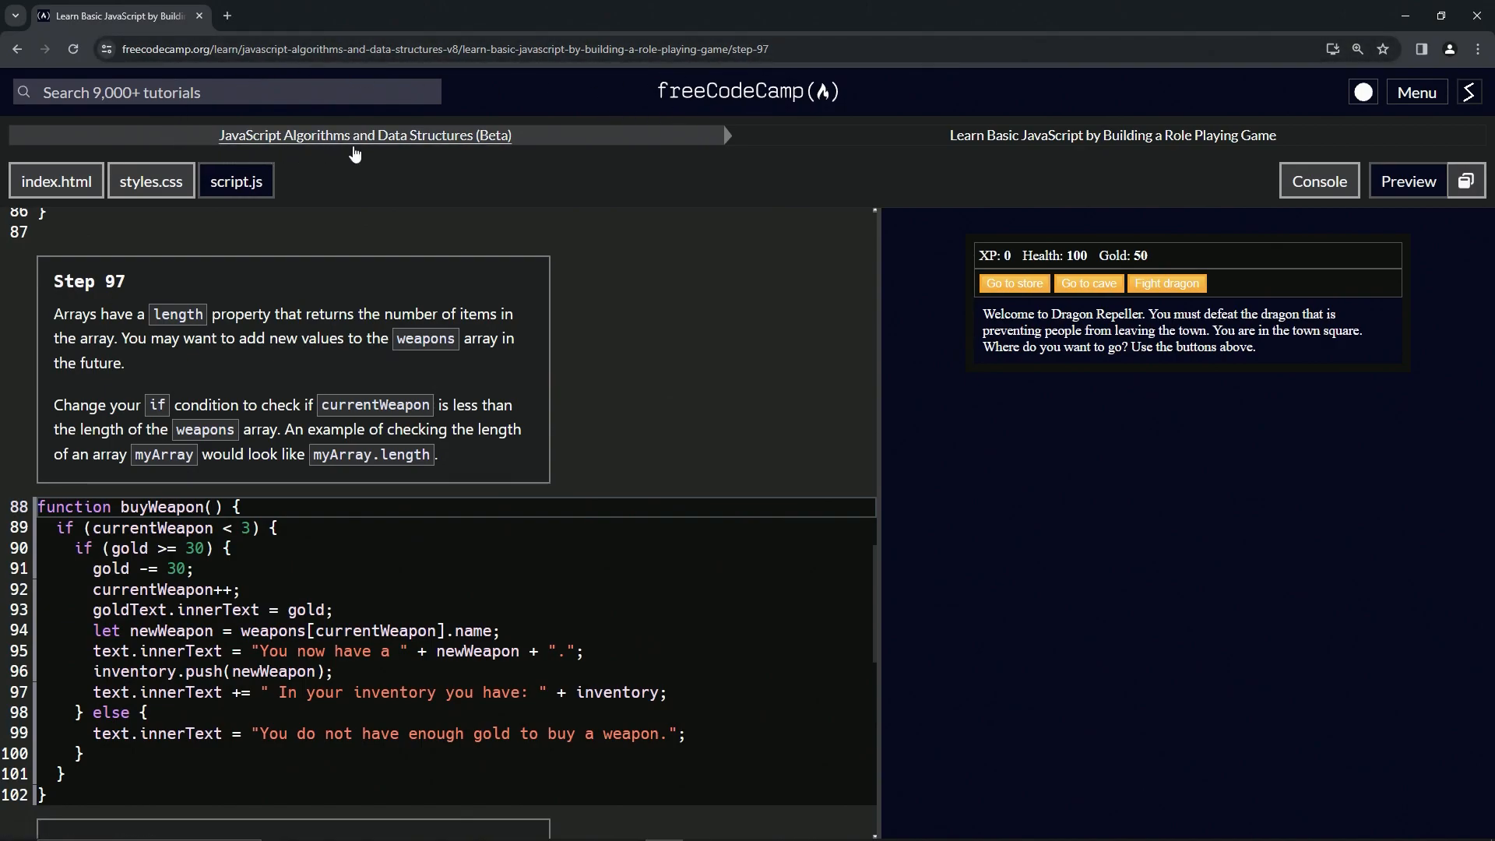
{"action": "mouse_move", "coordinate": [975, 137]}
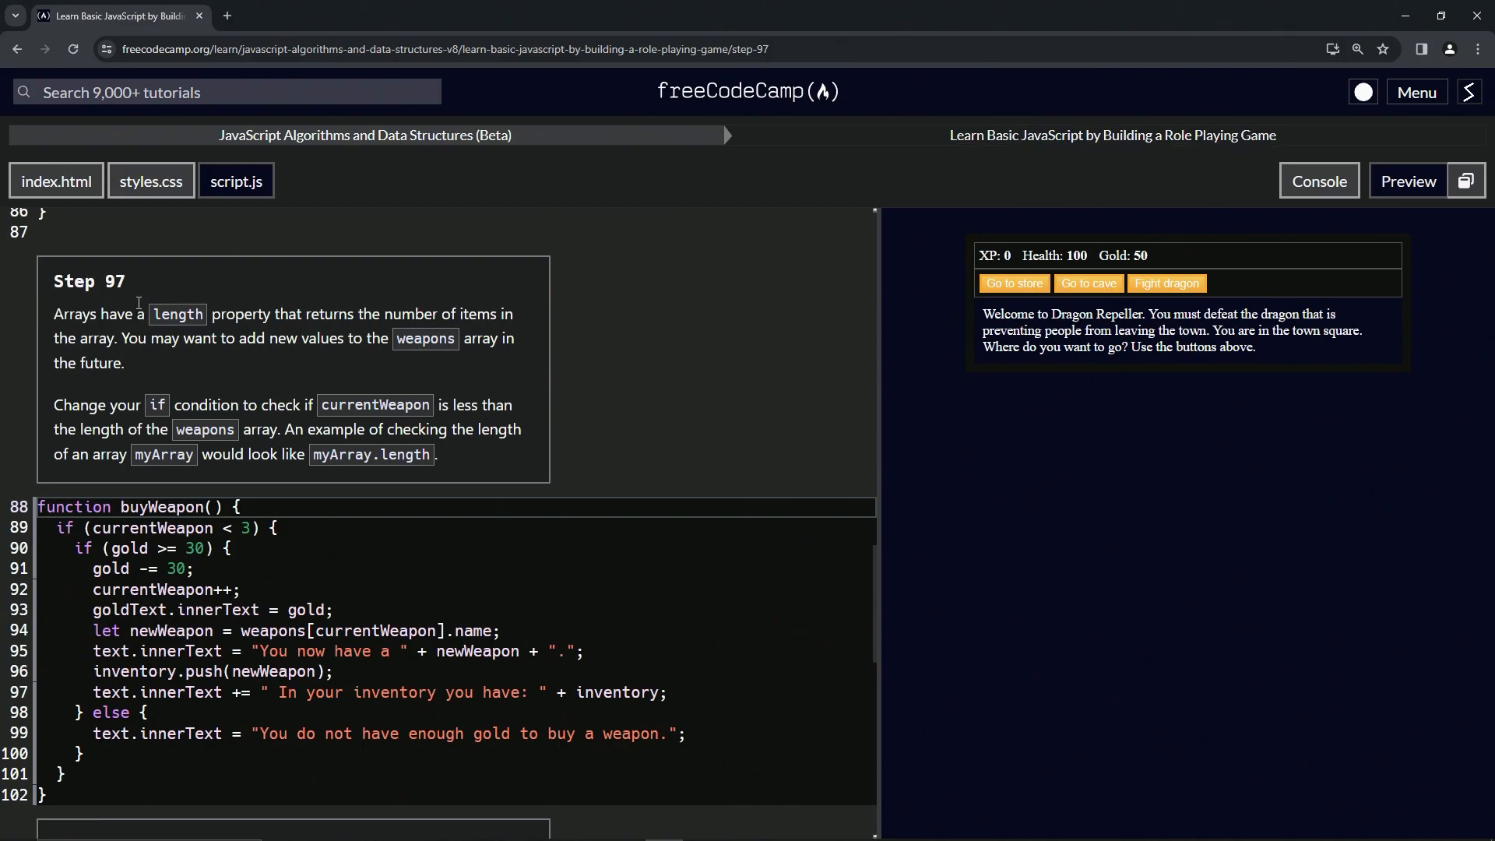
{"action": "mouse_move", "coordinate": [92, 323]}
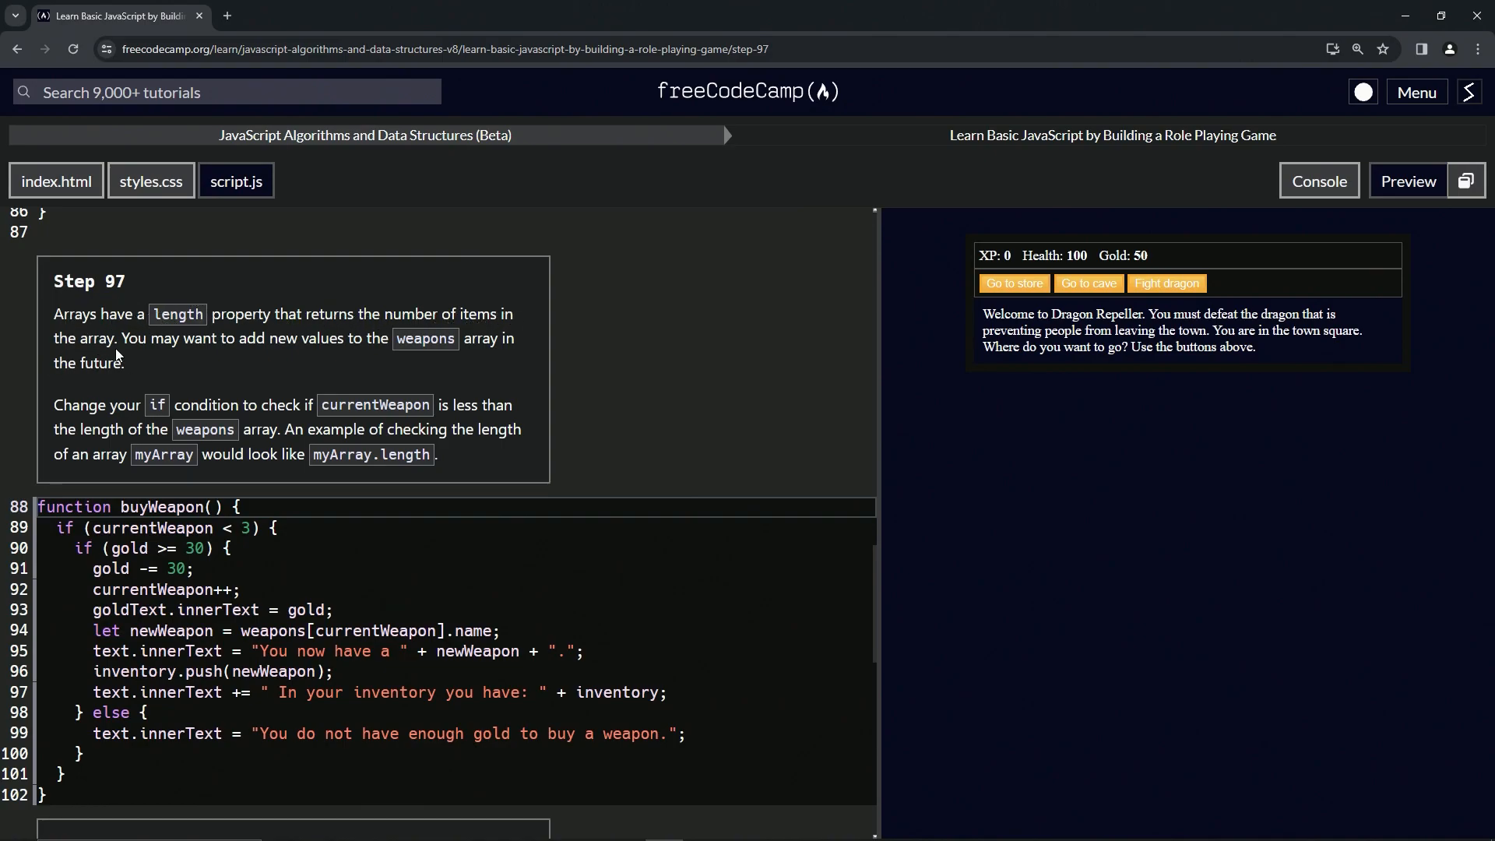
{"action": "mouse_move", "coordinate": [349, 358]}
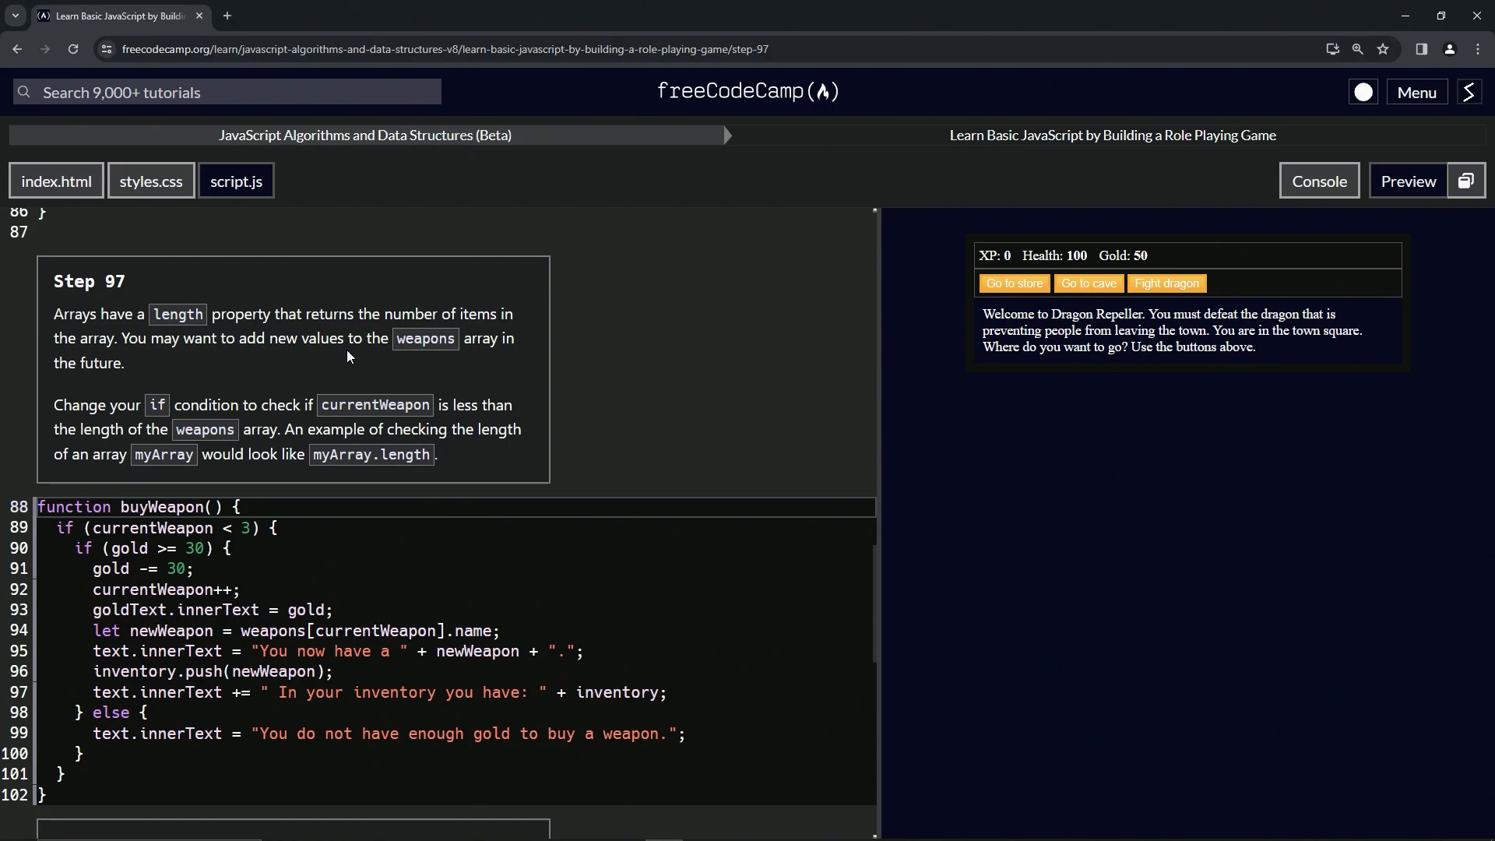
{"action": "mouse_move", "coordinate": [65, 397]}
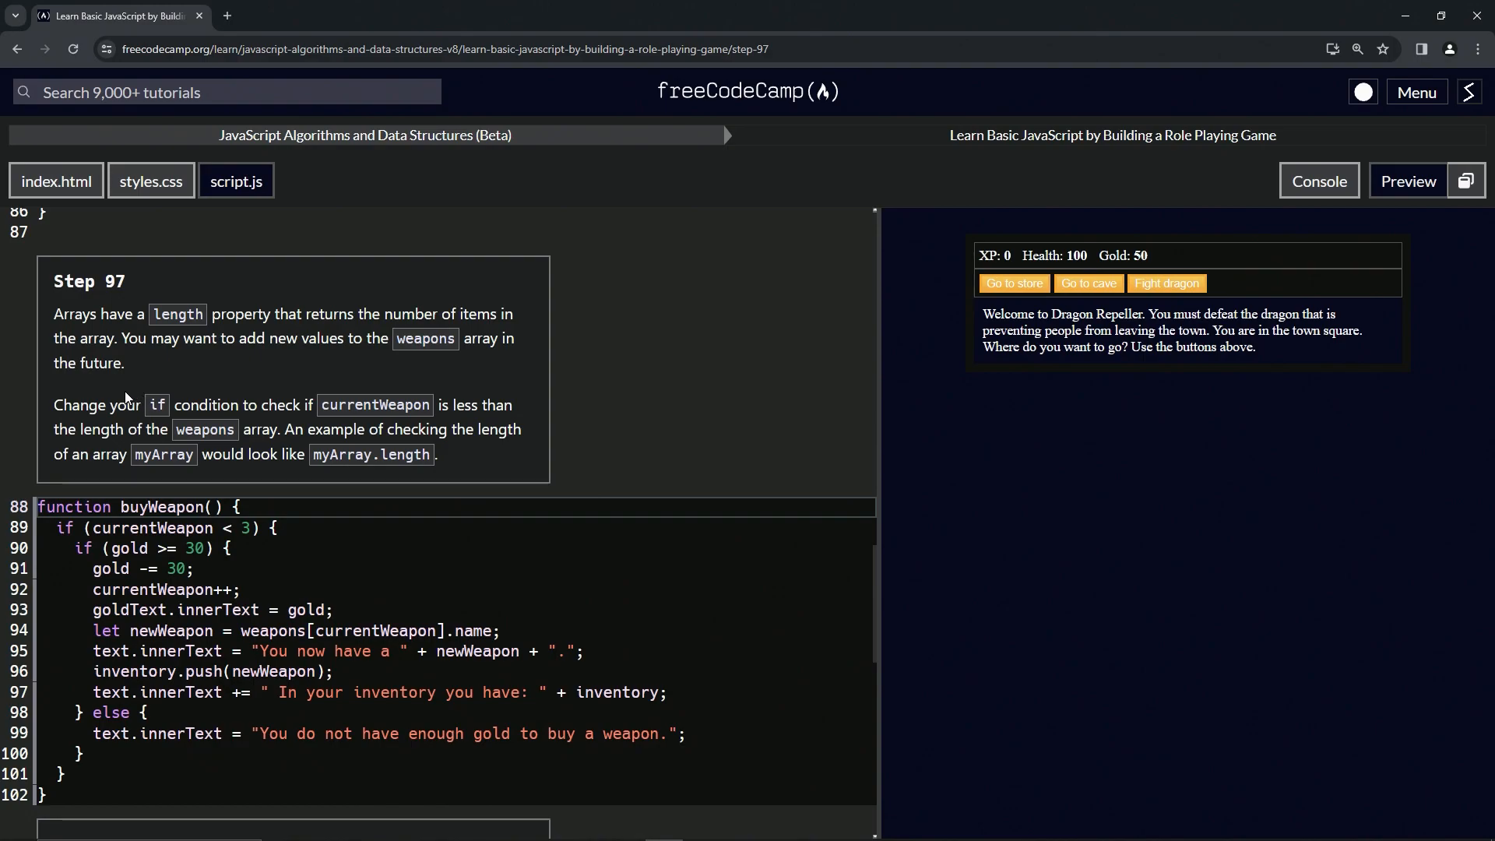
{"action": "mouse_move", "coordinate": [258, 405]}
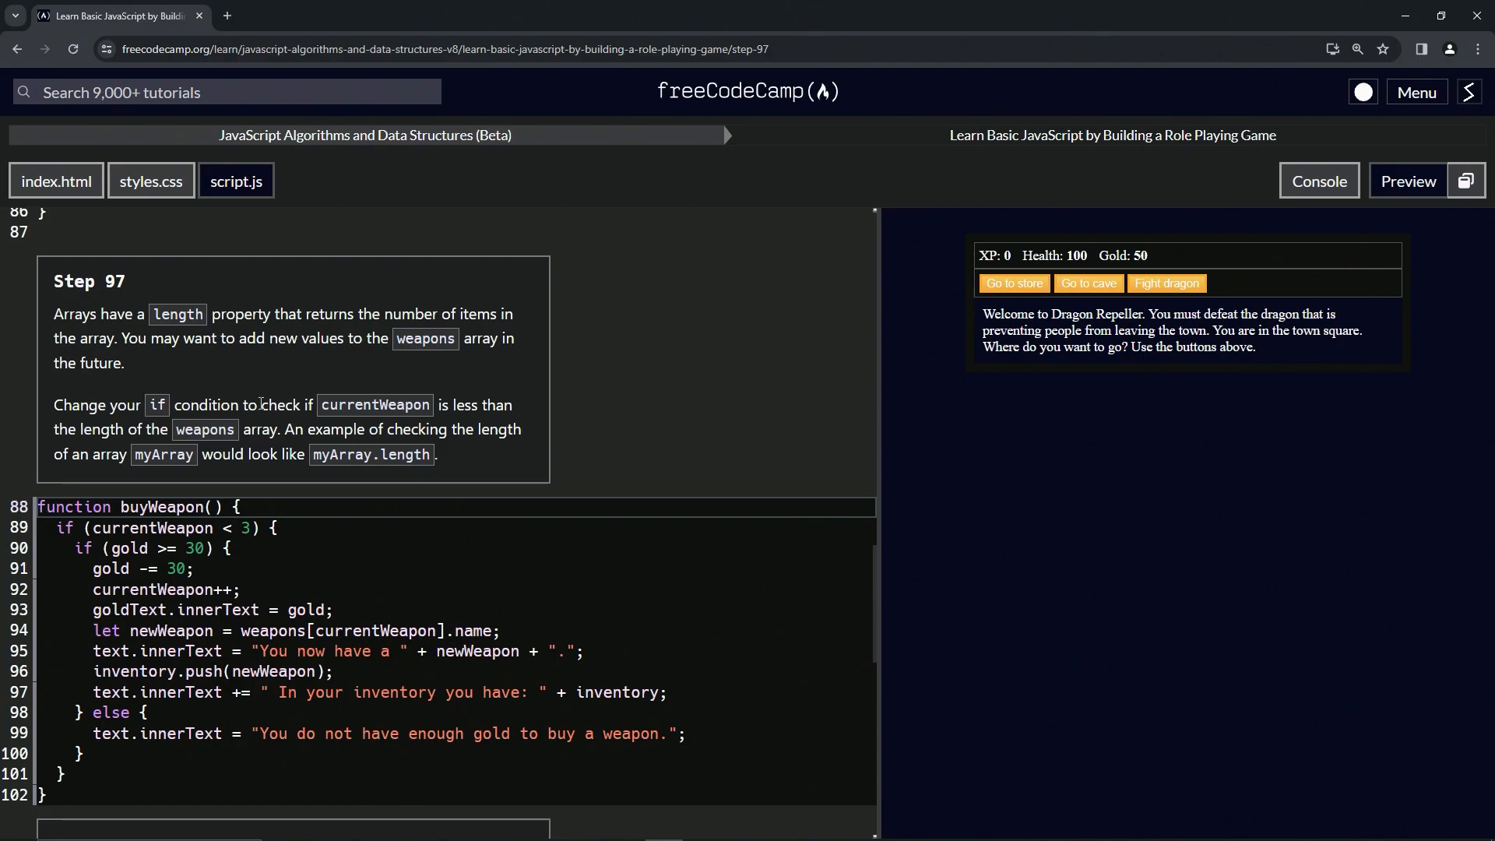
{"action": "mouse_move", "coordinate": [217, 448]}
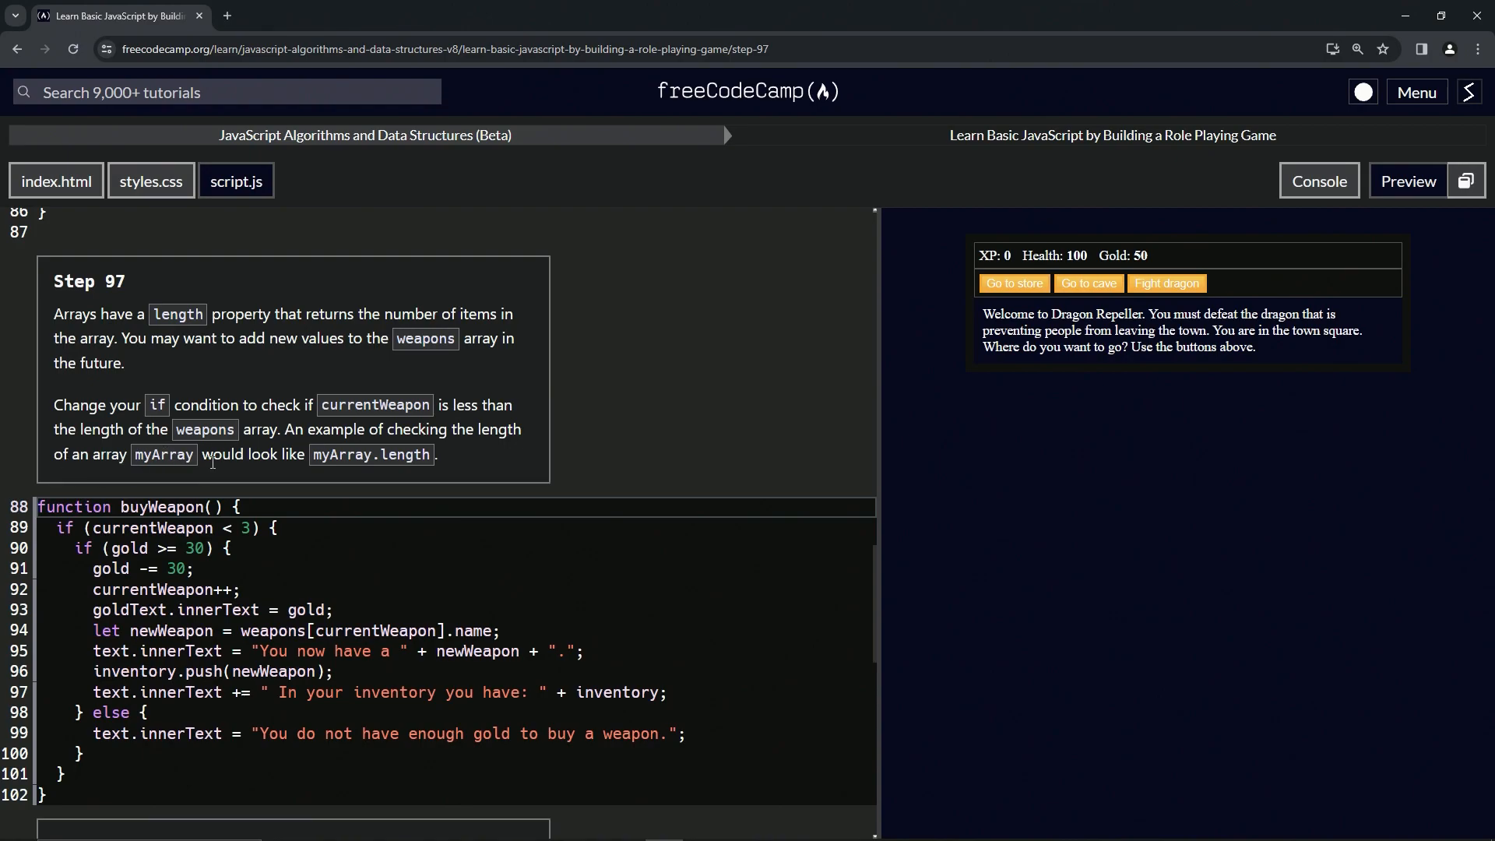
{"action": "mouse_move", "coordinate": [346, 340]}
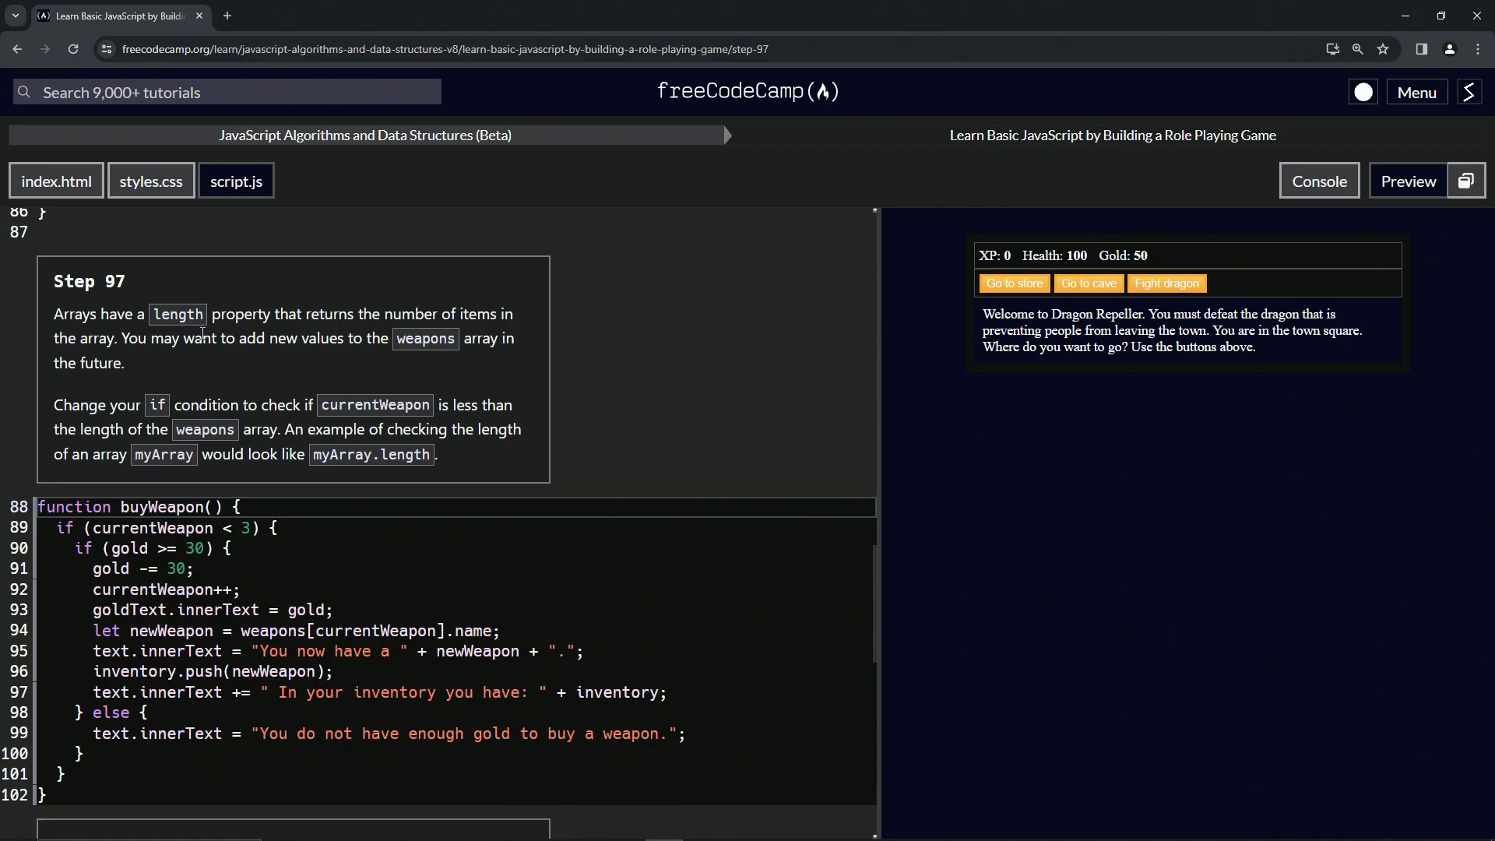
{"action": "mouse_move", "coordinate": [193, 316]}
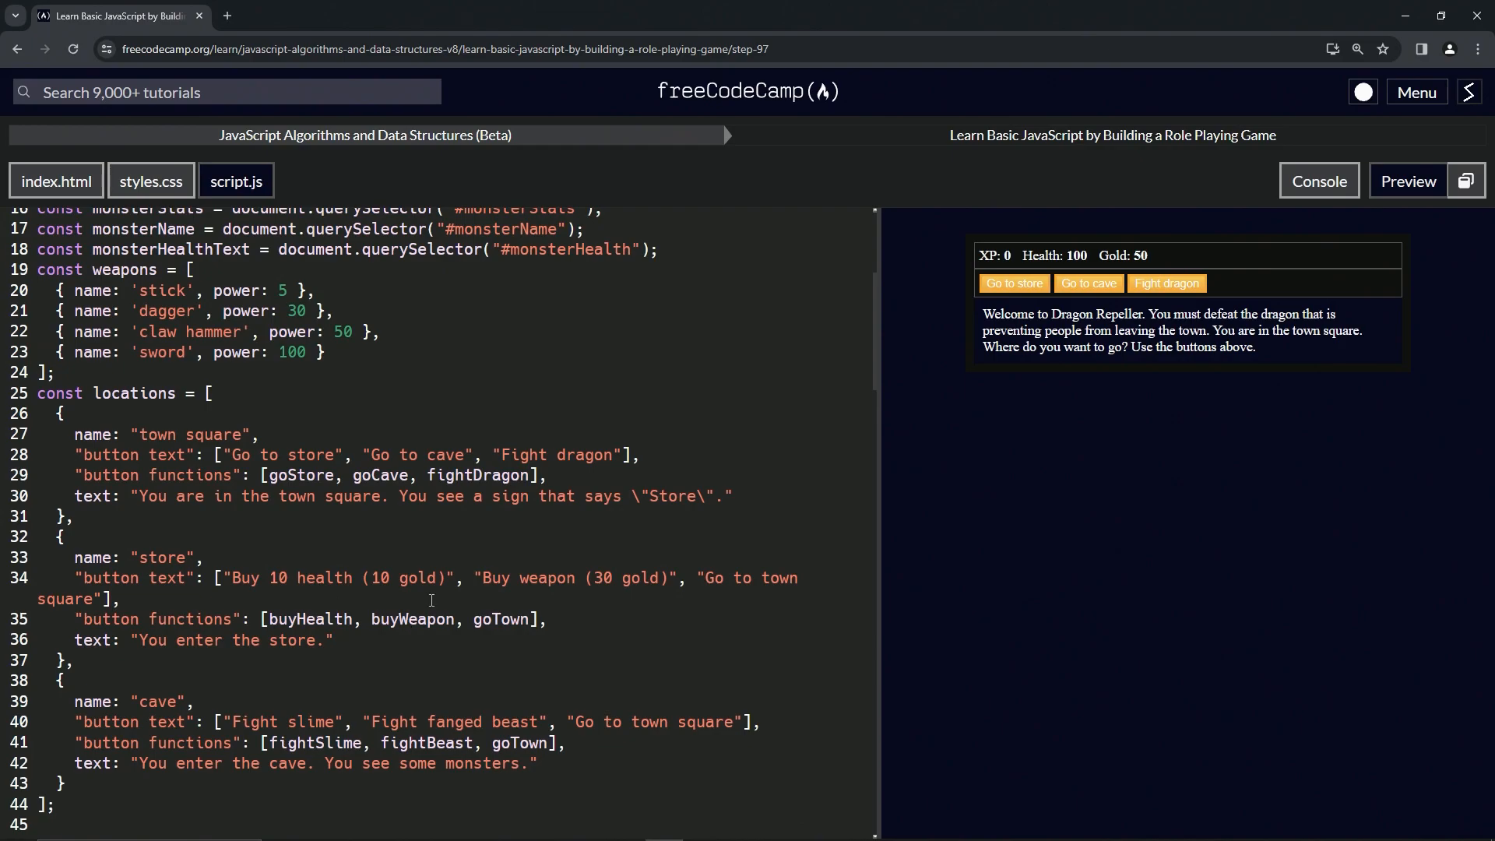
Step: Replace the hardcoded 3 on line 89 so the condition reads currentWeapon < weapons.length
{"action": "scroll", "scroll_direction": "down", "scroll_amount": 3}
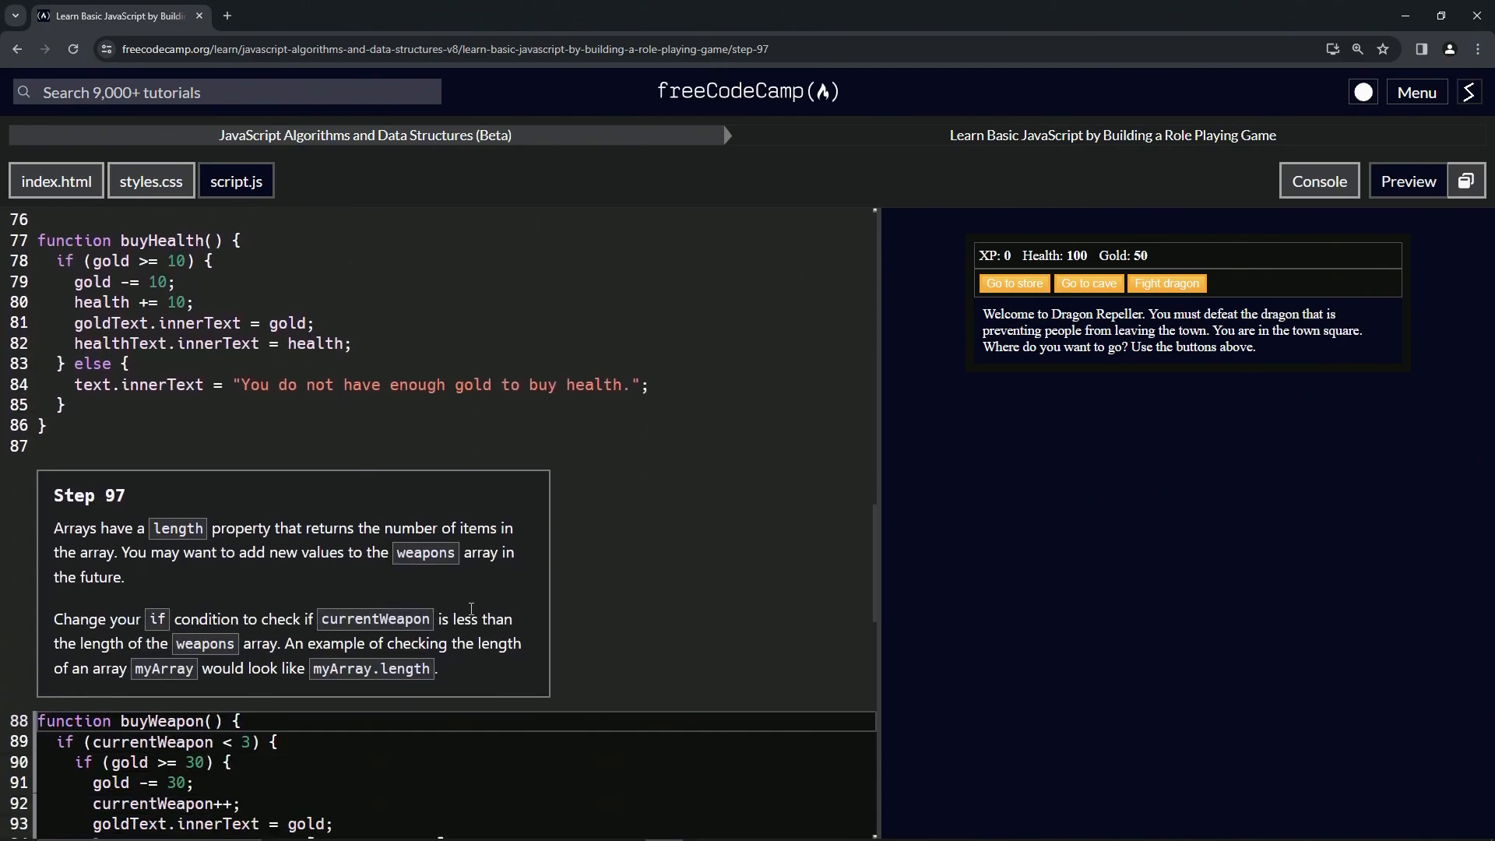
{"action": "scroll", "scroll_direction": "down", "scroll_amount": 3}
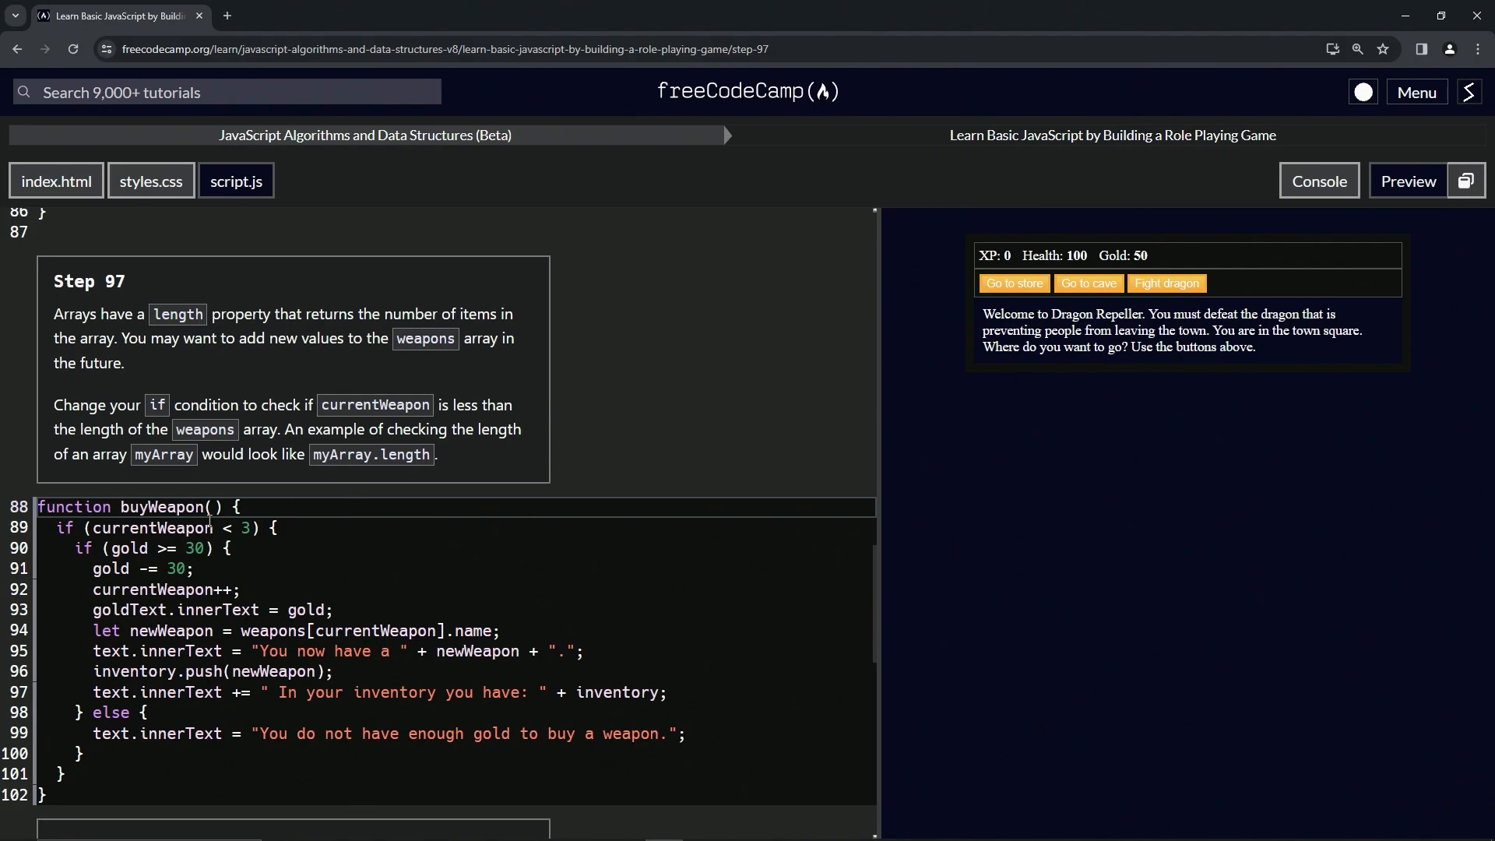
{"action": "mouse_move", "coordinate": [212, 363]}
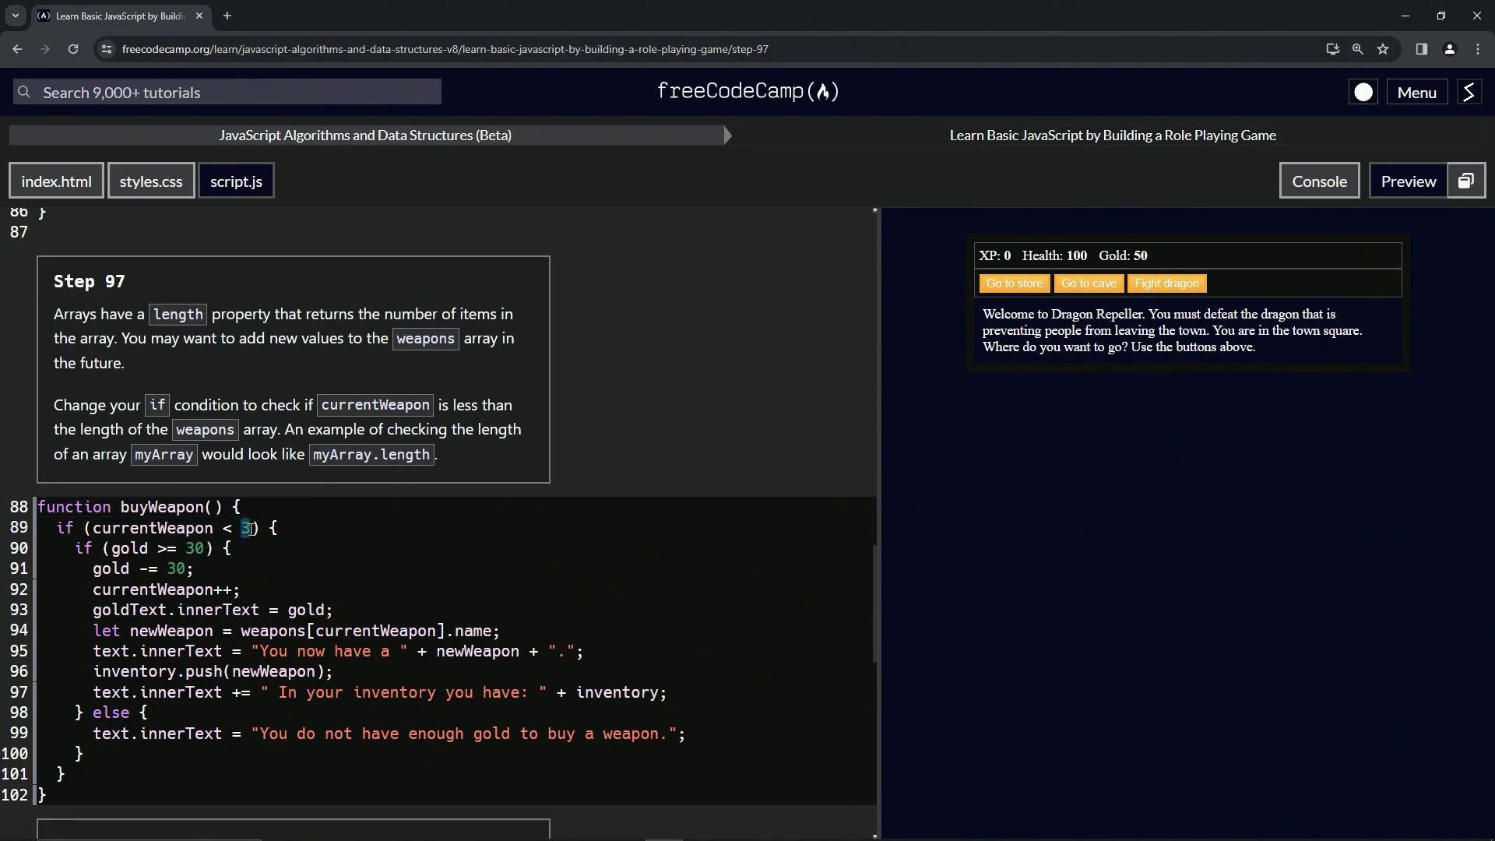
{"action": "type", "text": "weapons"}
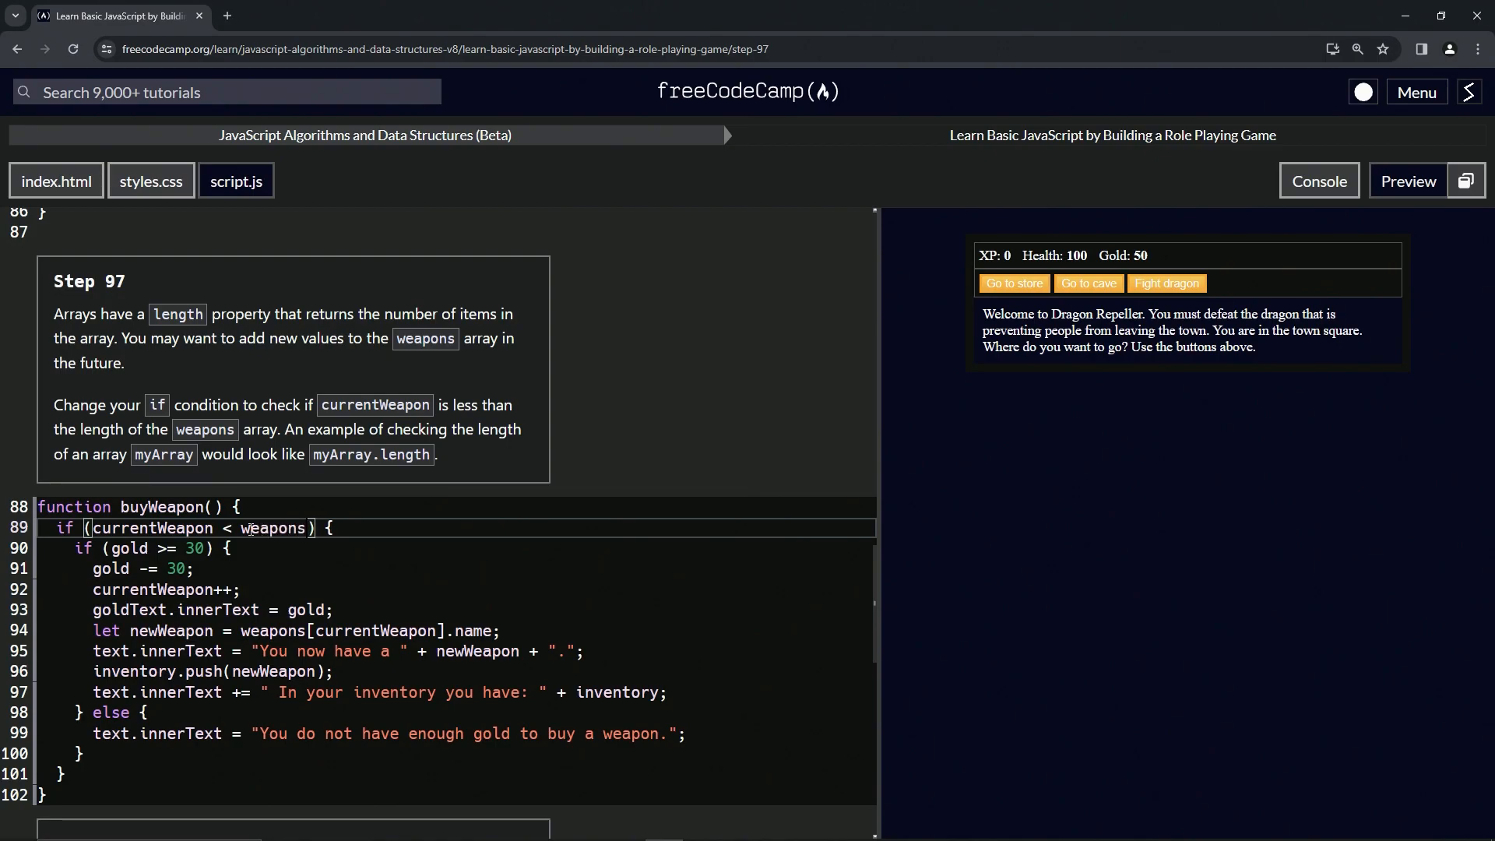
{"action": "type", "text": ".length"}
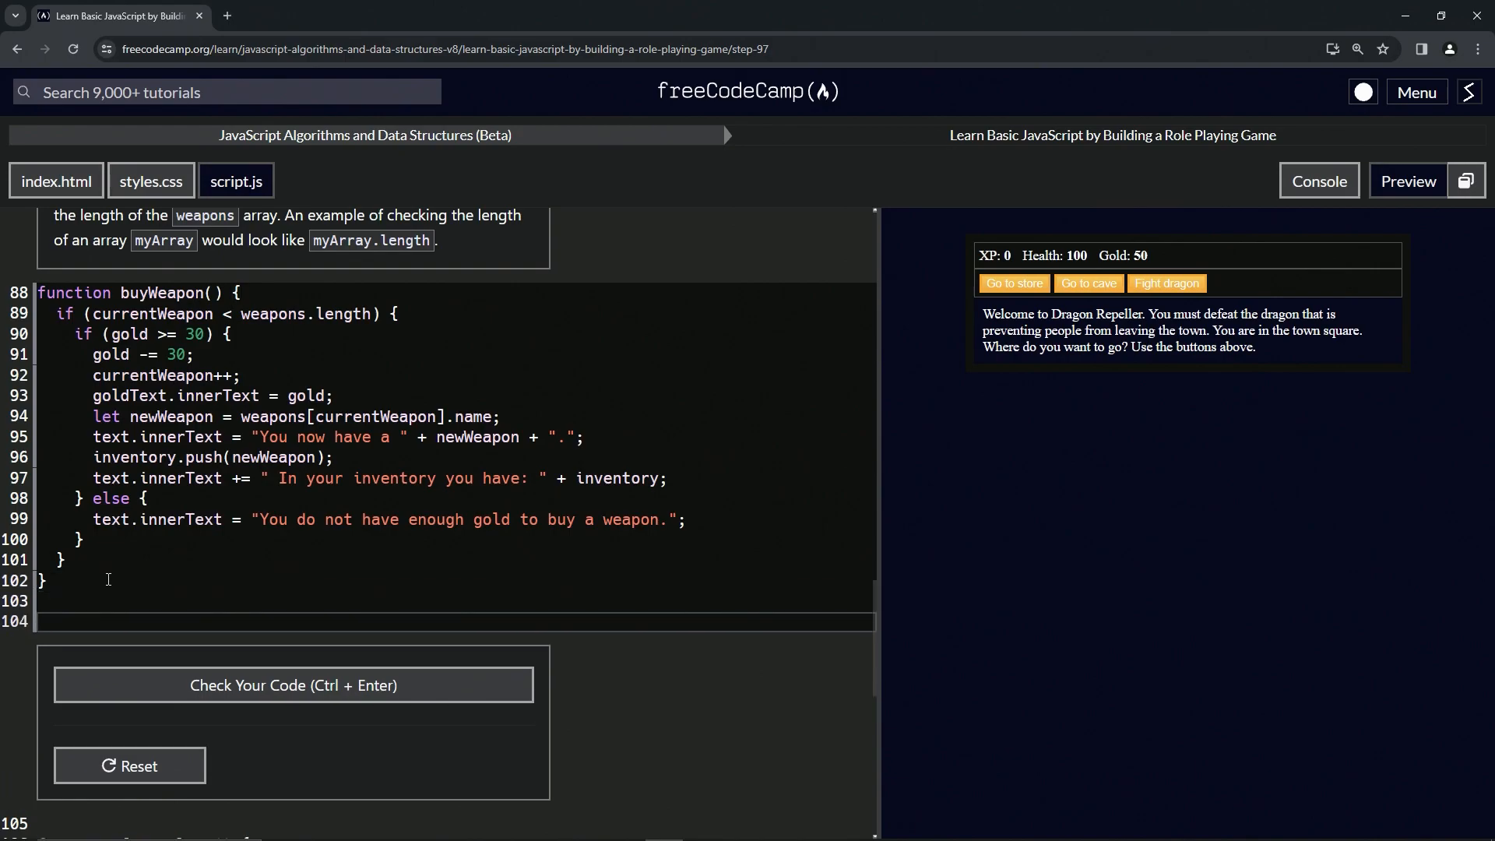
Step: Add console.log(weapons.length) after buyWeapon so the console prints 4
{"action": "type", "text": "console.log()"}
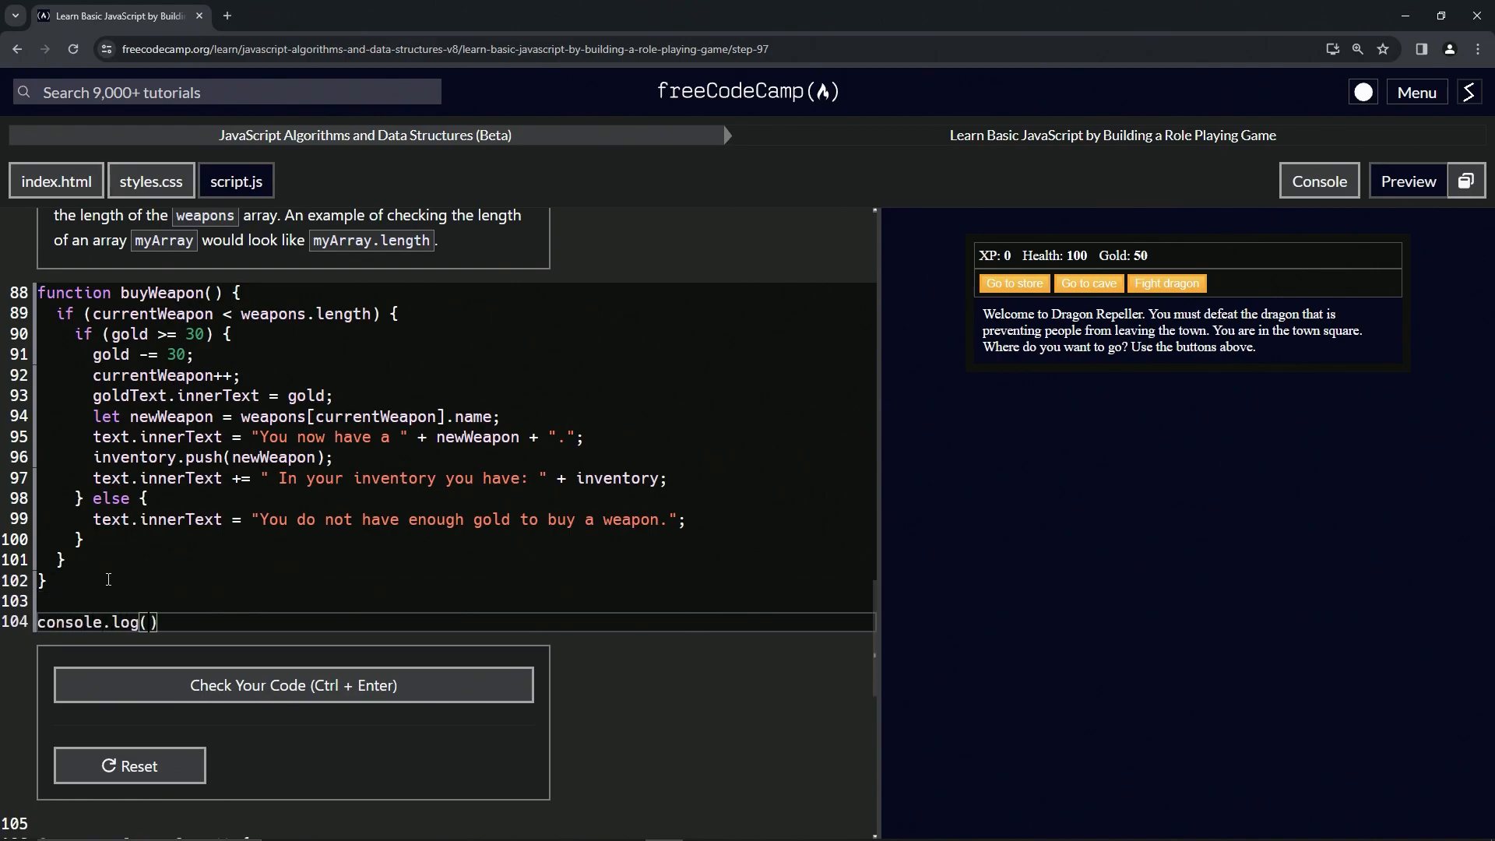
{"action": "type", "text": "weapons."}
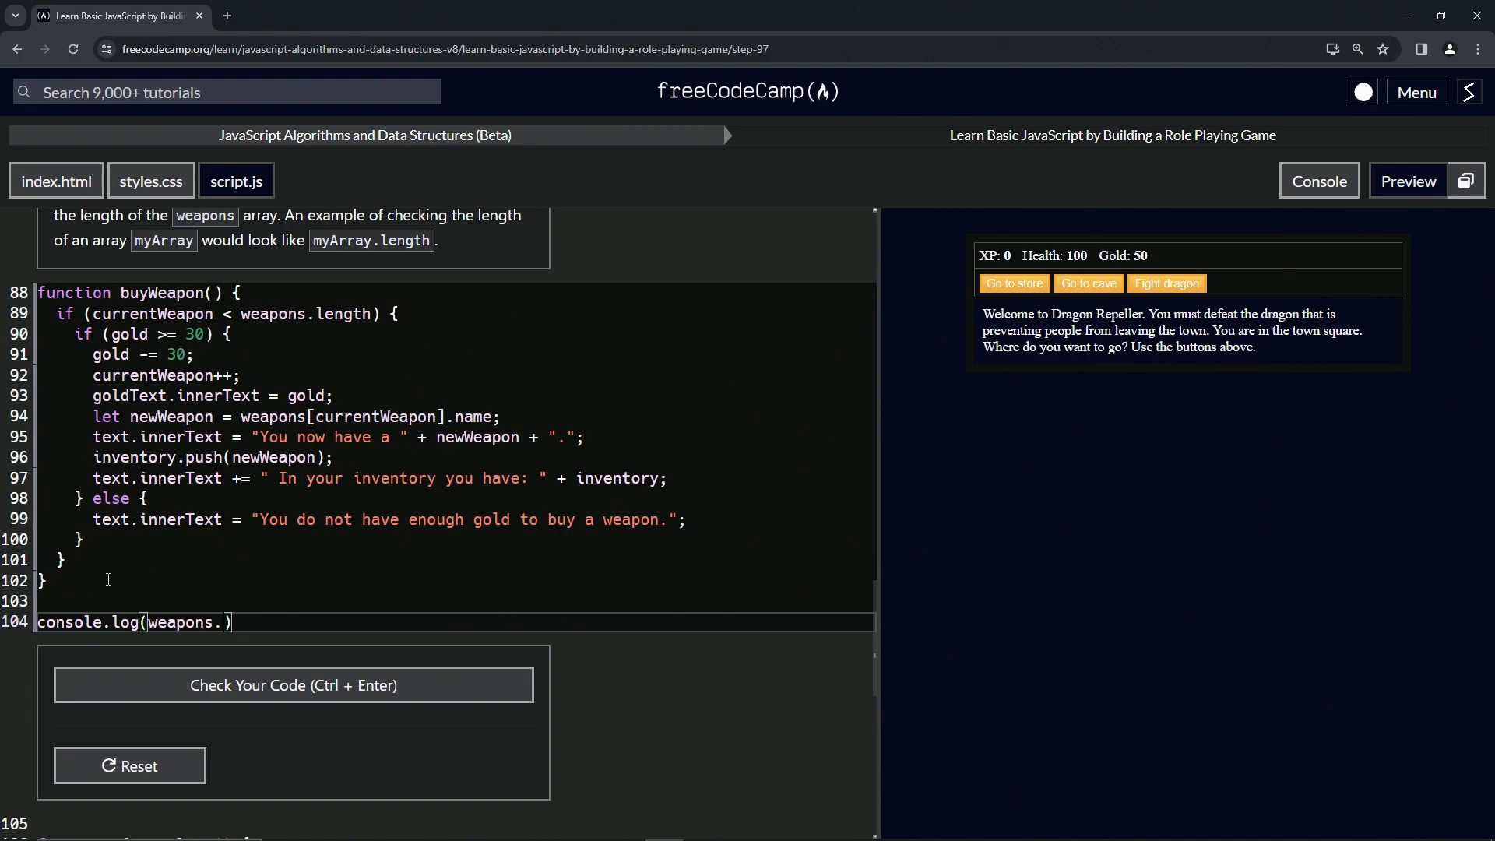
{"action": "type", "text": "length"}
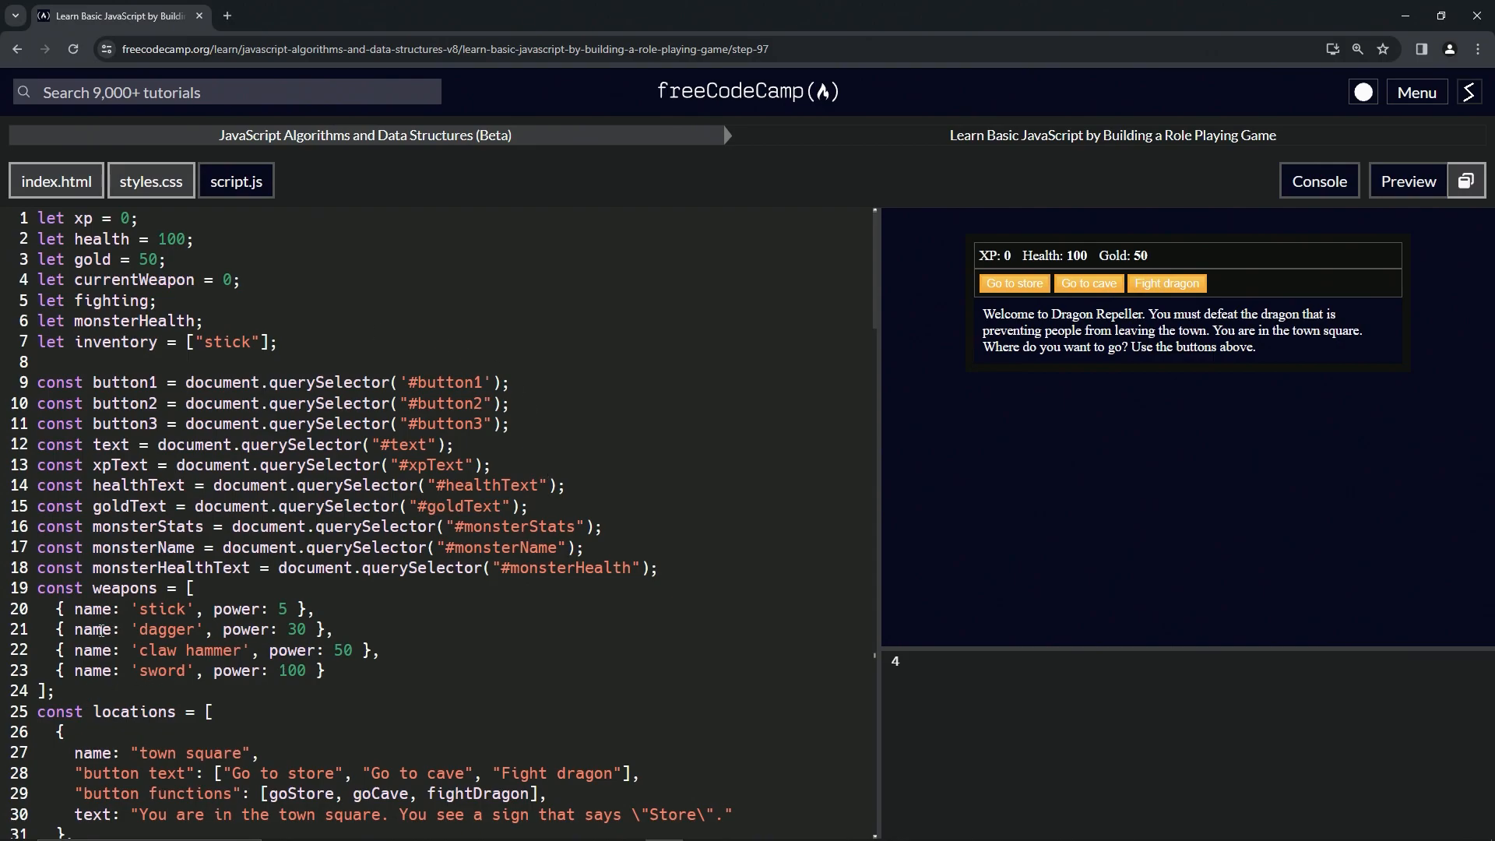
{"action": "scroll", "scroll_direction": "down", "scroll_amount": 3}
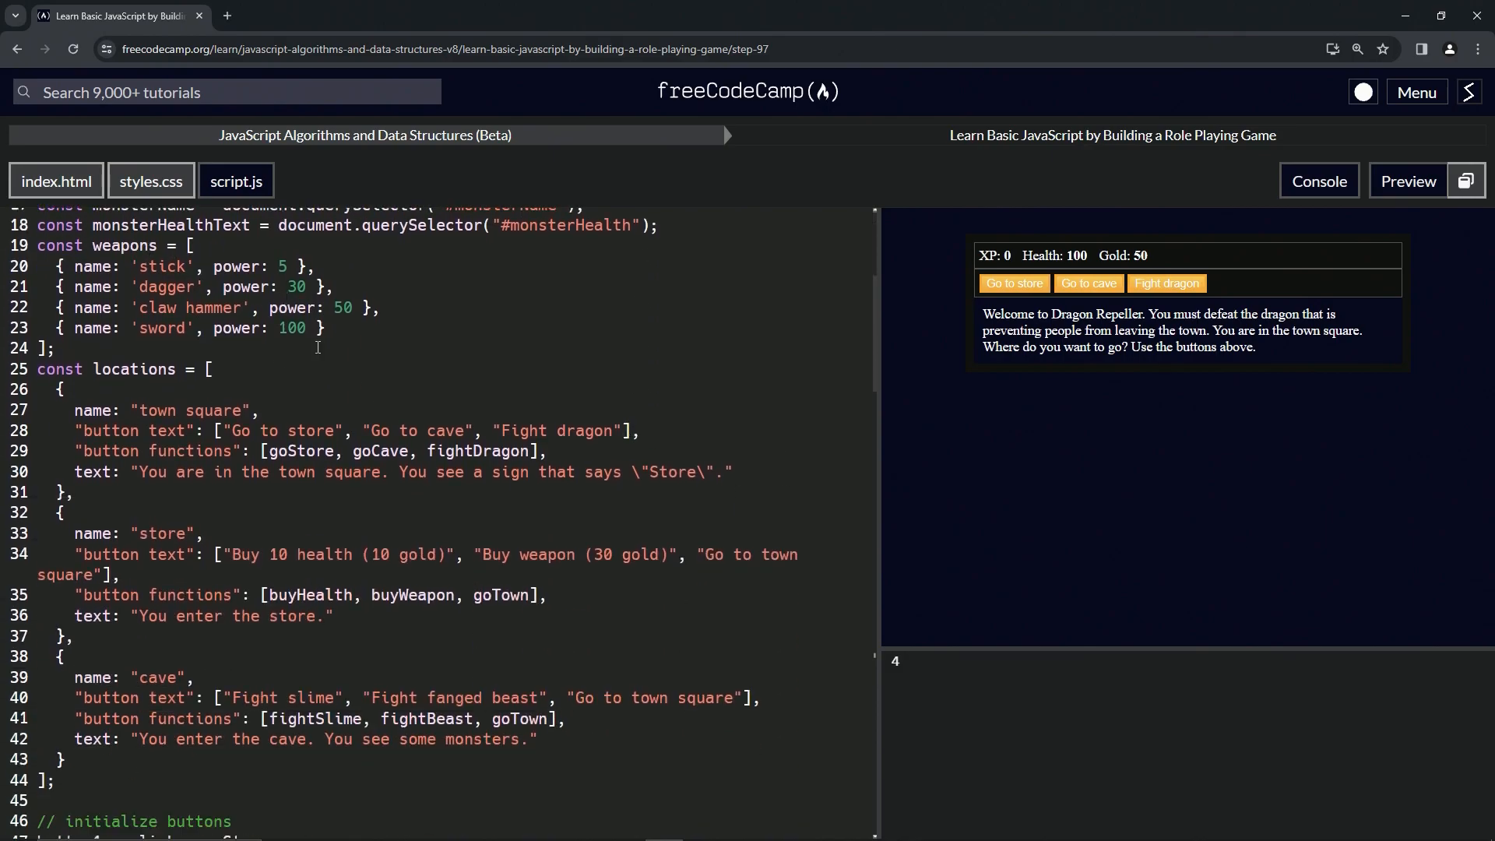
{"action": "scroll", "scroll_direction": "down", "scroll_amount": 3}
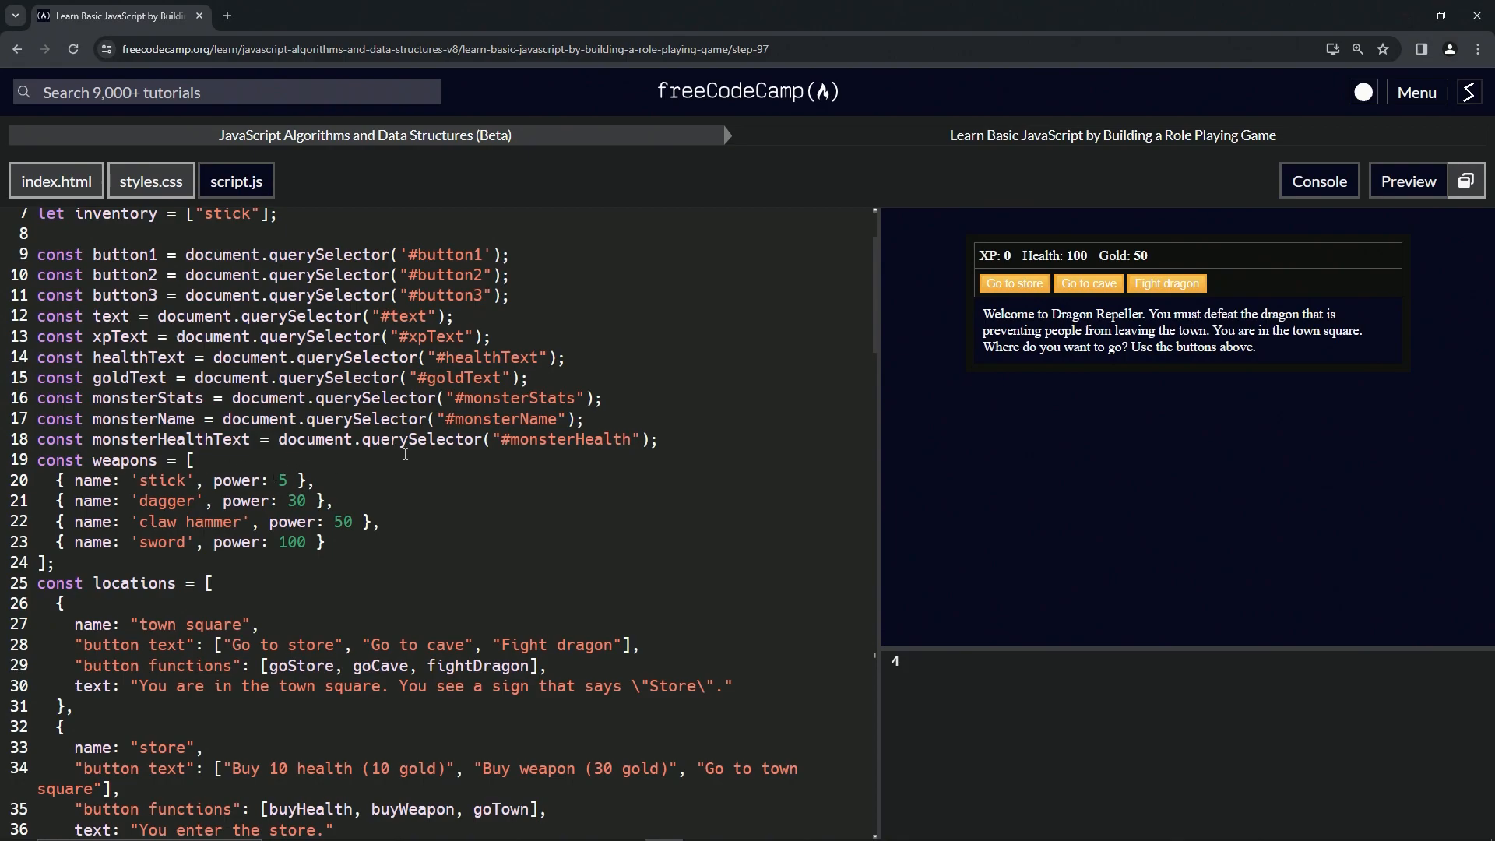
{"action": "scroll", "scroll_direction": "down", "scroll_amount": 3}
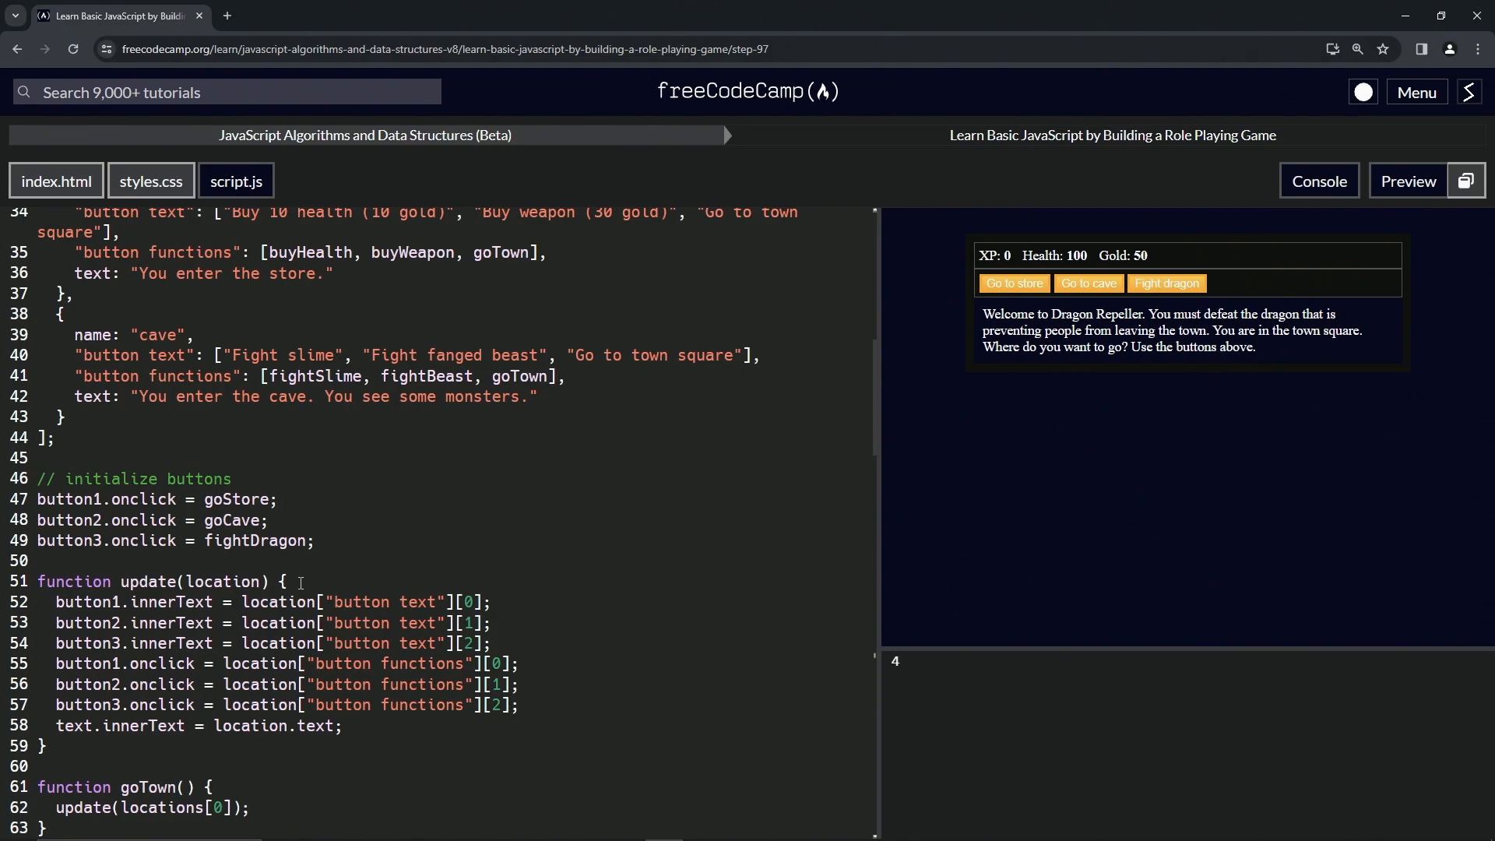
{"action": "mouse_move", "coordinate": [240, 498]}
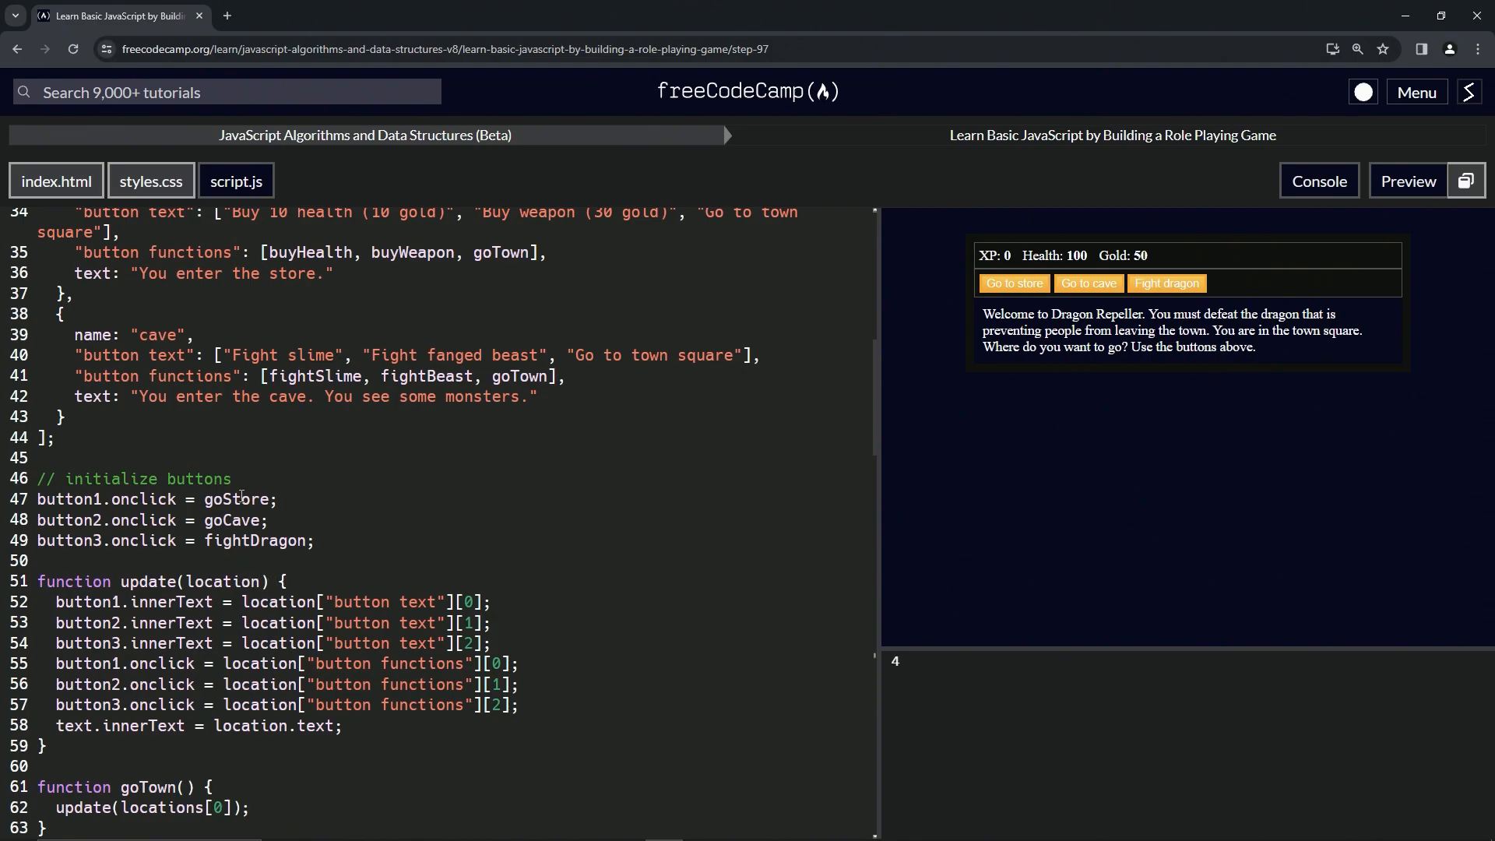
{"action": "scroll", "scroll_direction": "down", "scroll_amount": 3}
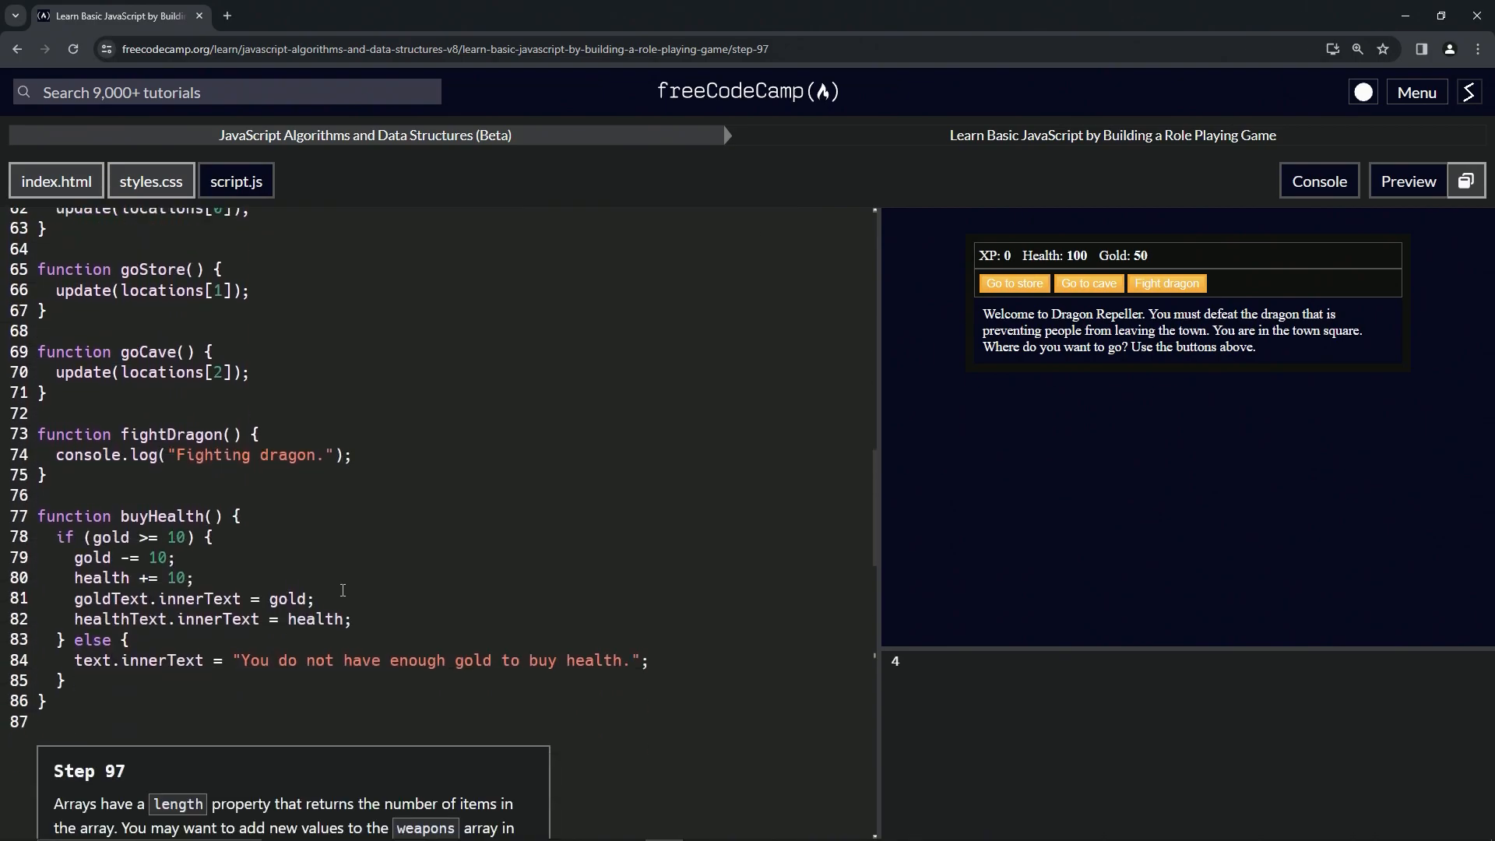
{"action": "scroll", "scroll_direction": "down", "scroll_amount": 3}
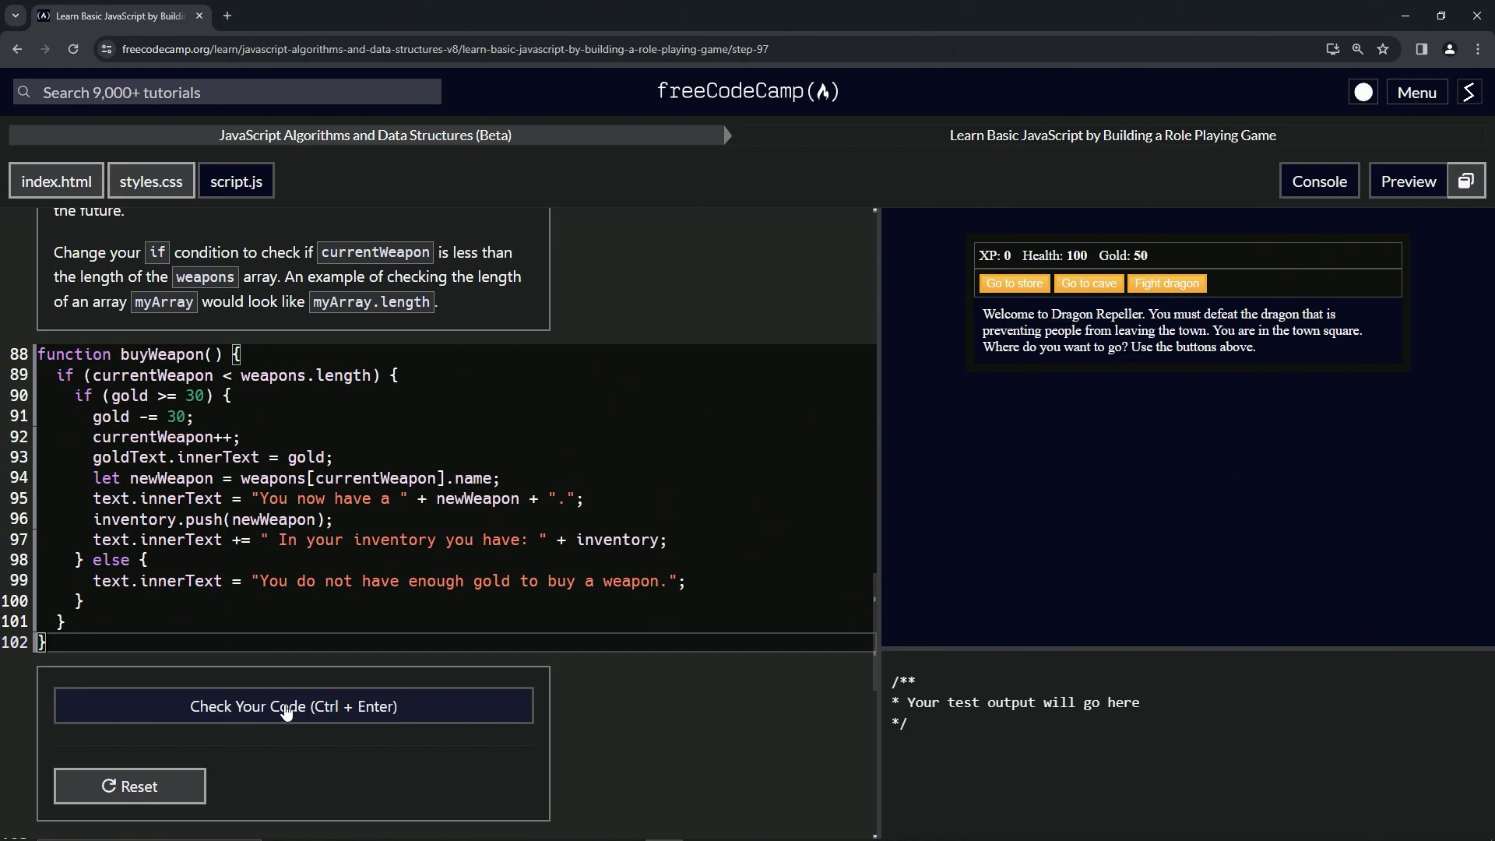
Step: Check the Step 97 code, then submit it to advance to Step 98
{"action": "left_click", "coordinate": [293, 706]}
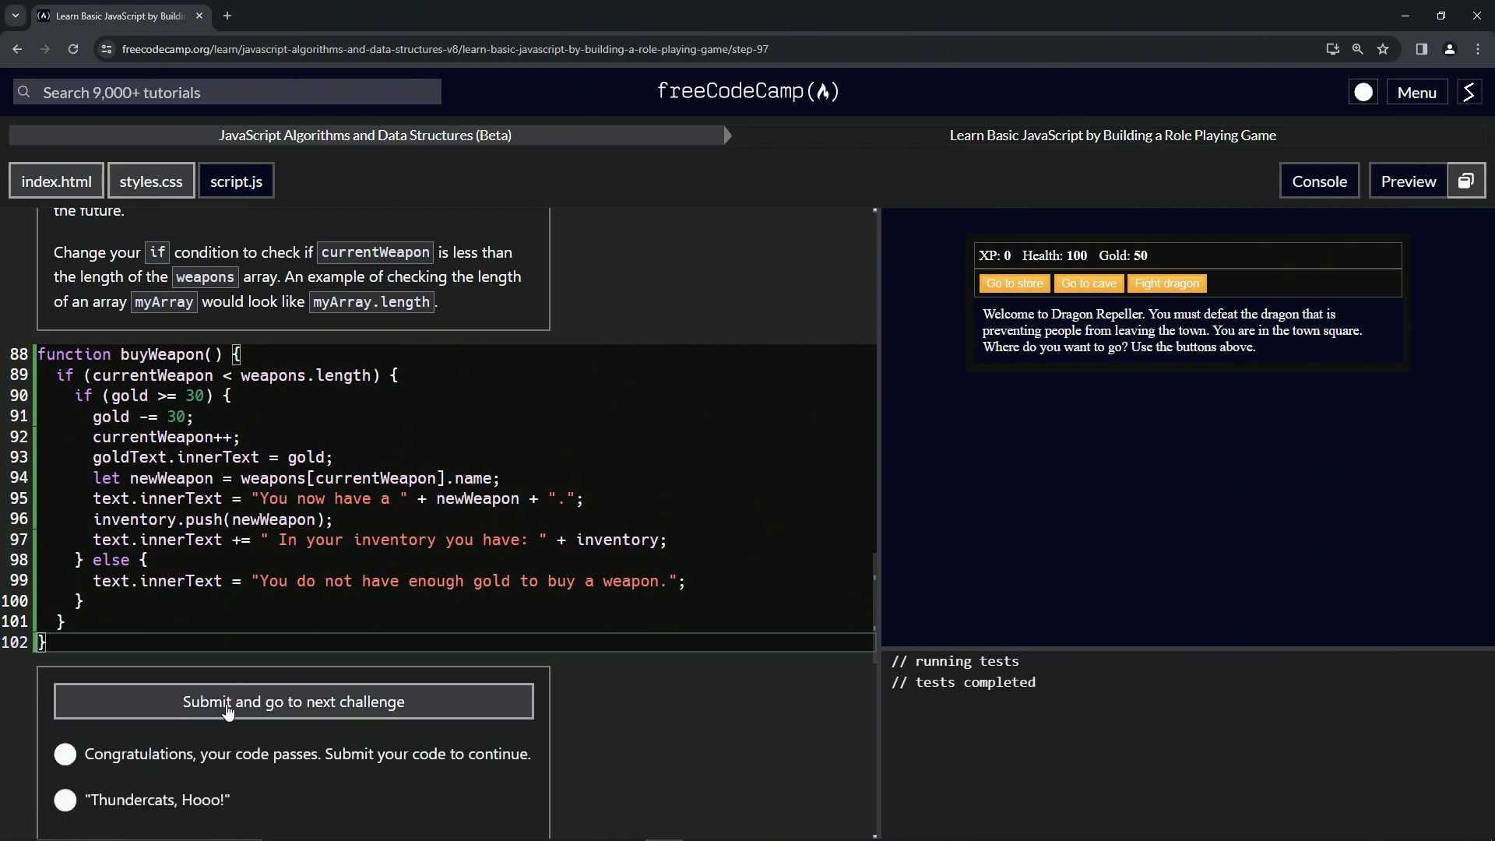
{"action": "left_click", "coordinate": [294, 701]}
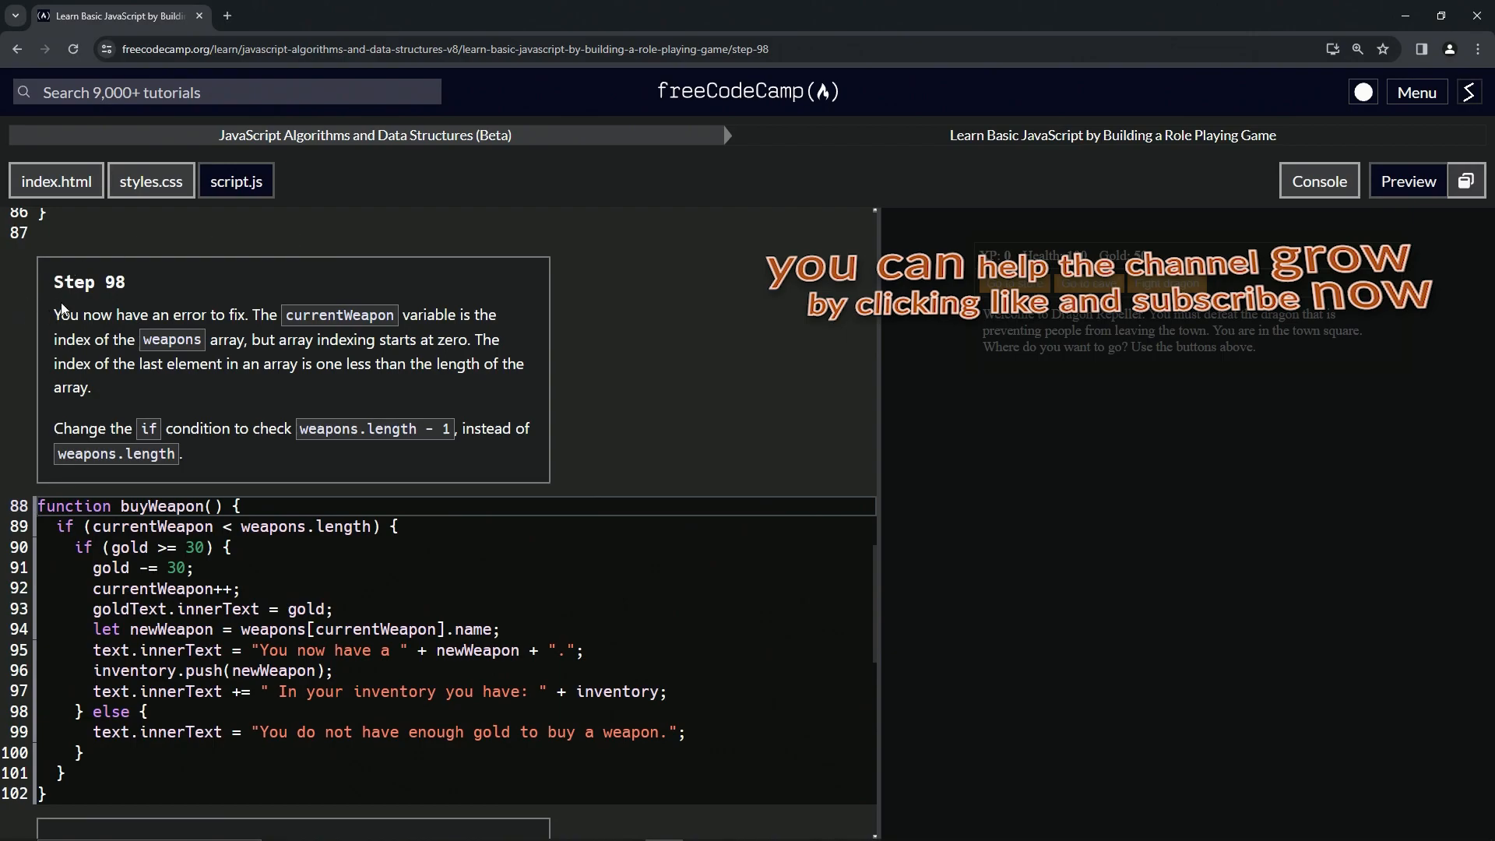
{"action": "mouse_move", "coordinate": [92, 309]}
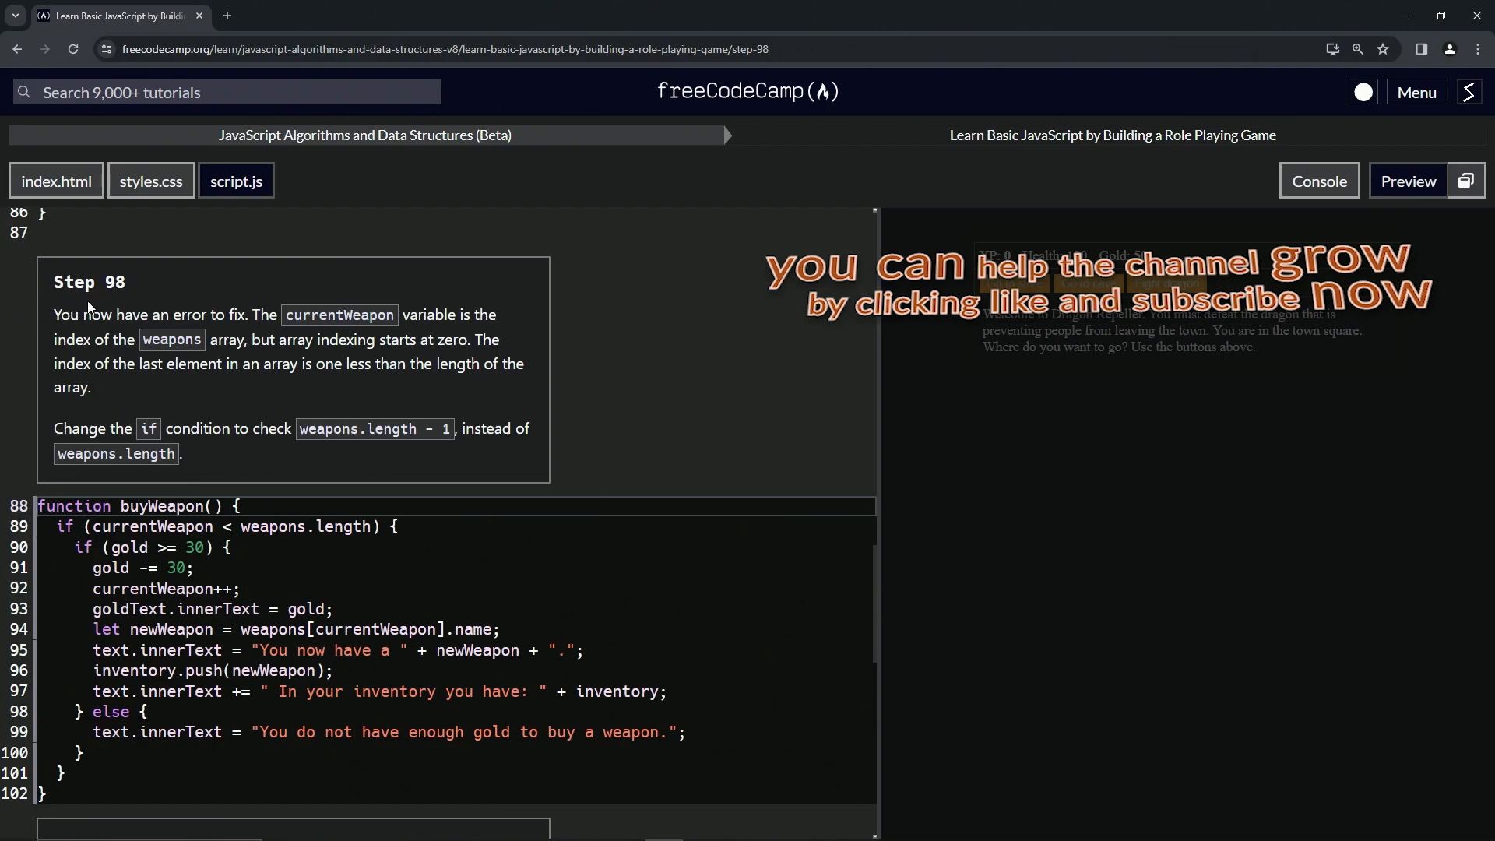